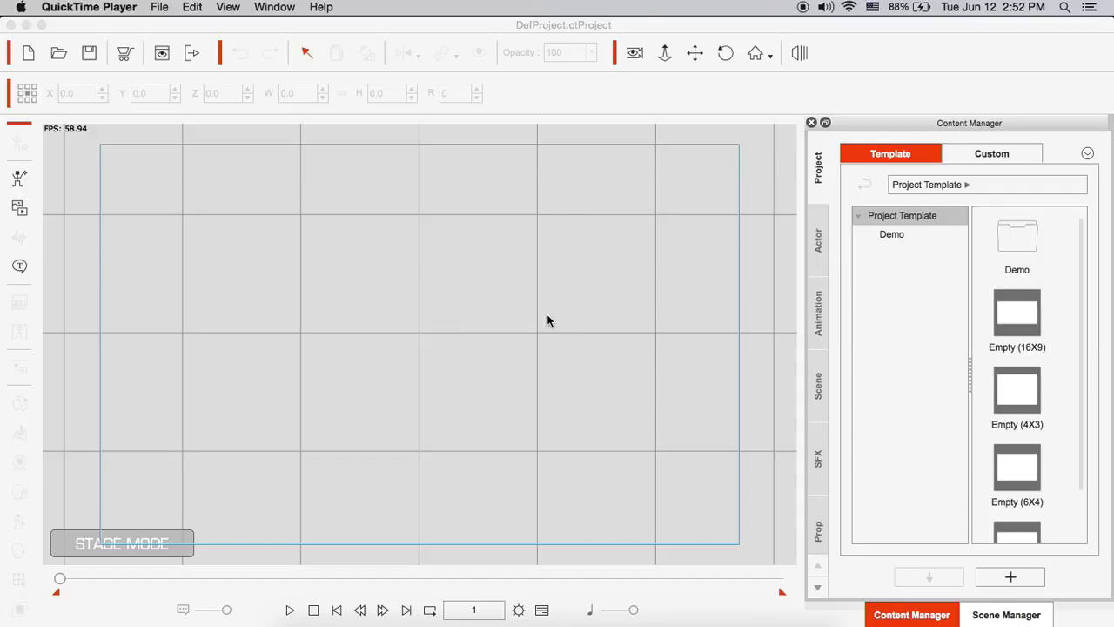
mouse_move(801, 247)
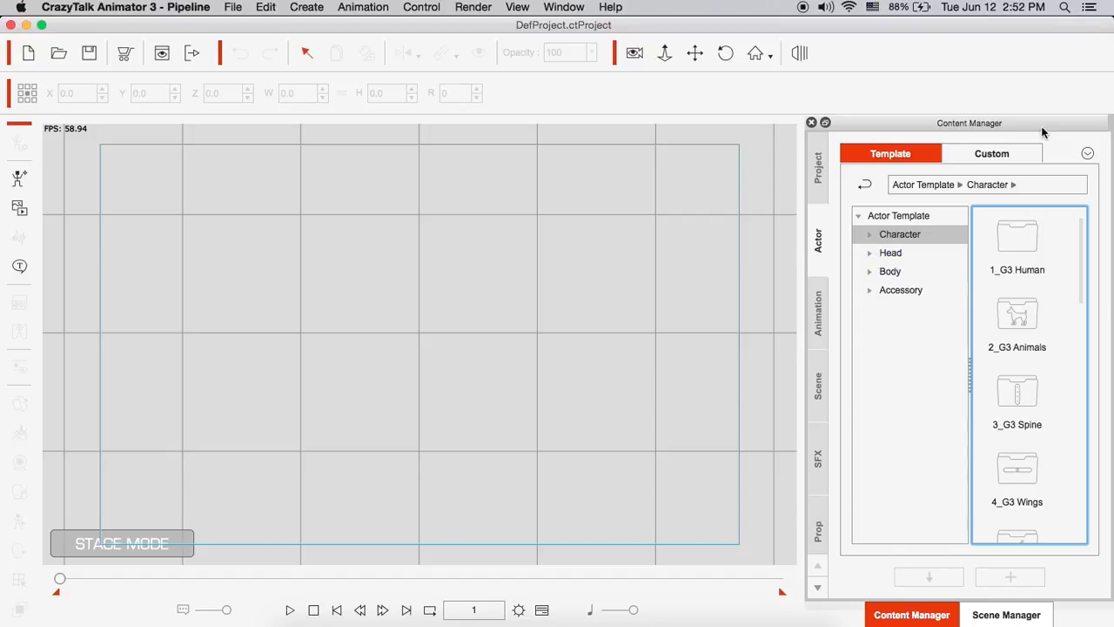
mouse_move(1044, 132)
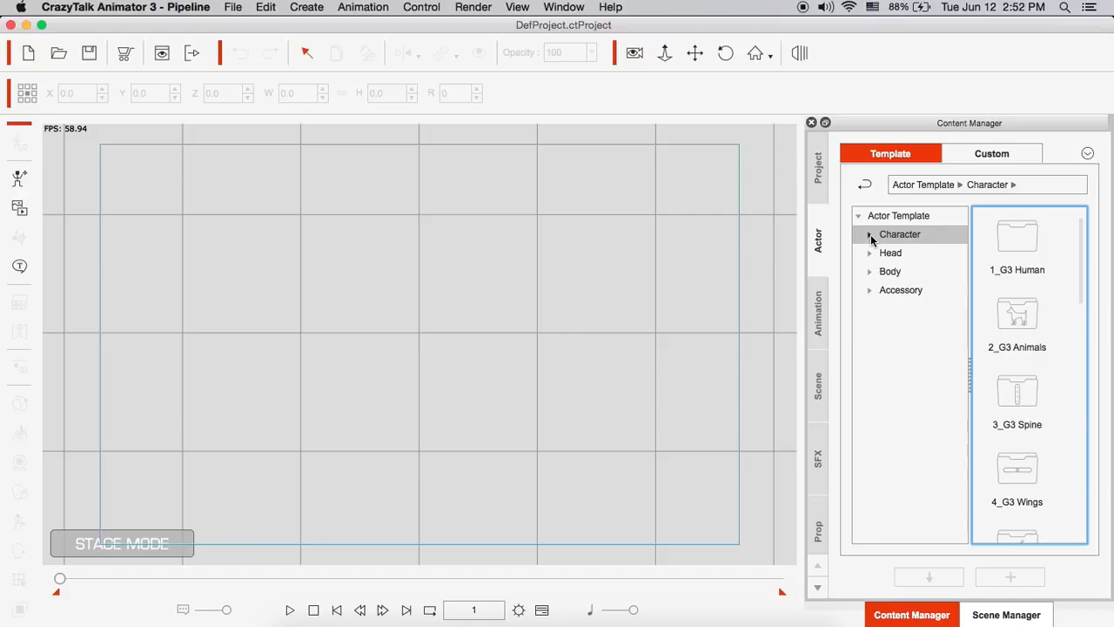
Add the Talking Penguin from Character > 5_G3 Free actor templates to the stage
left_click(870, 234)
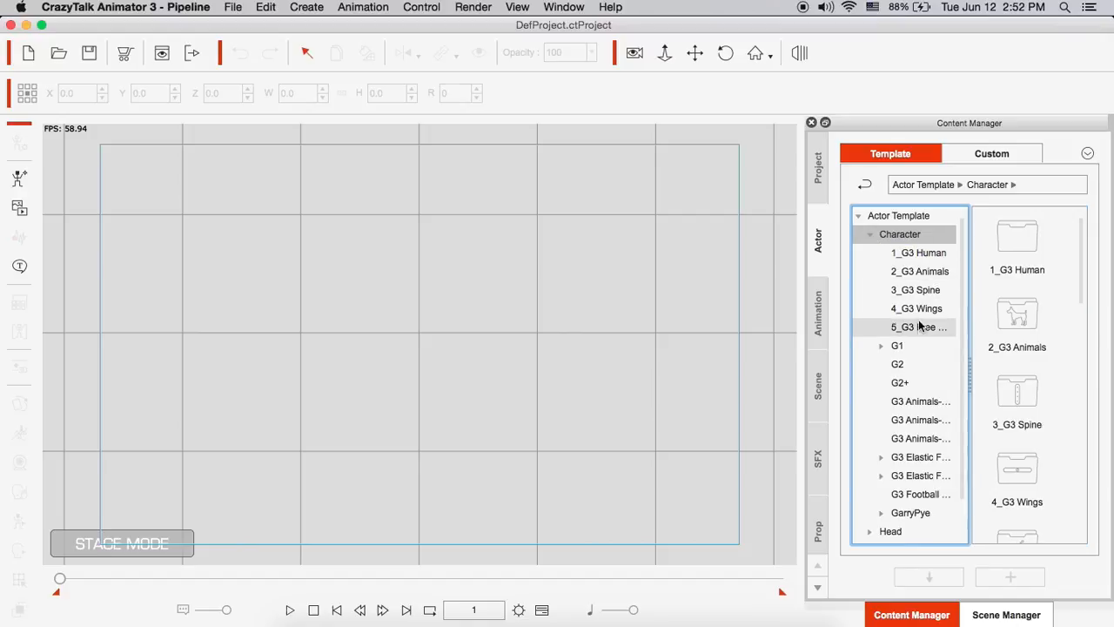
left_click(919, 327)
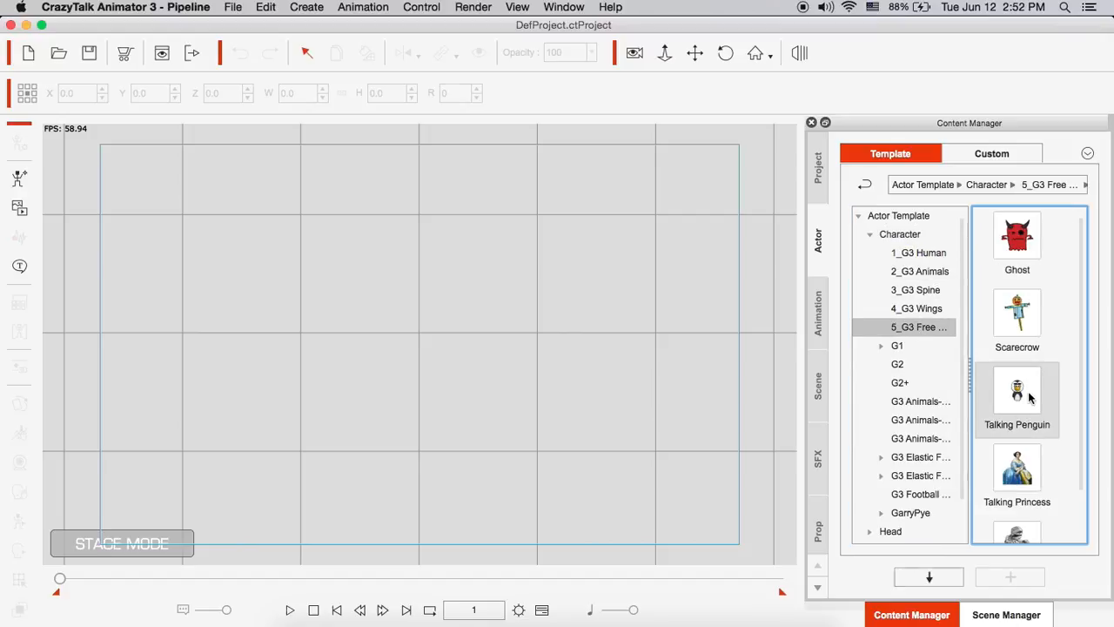
double_click(1017, 391)
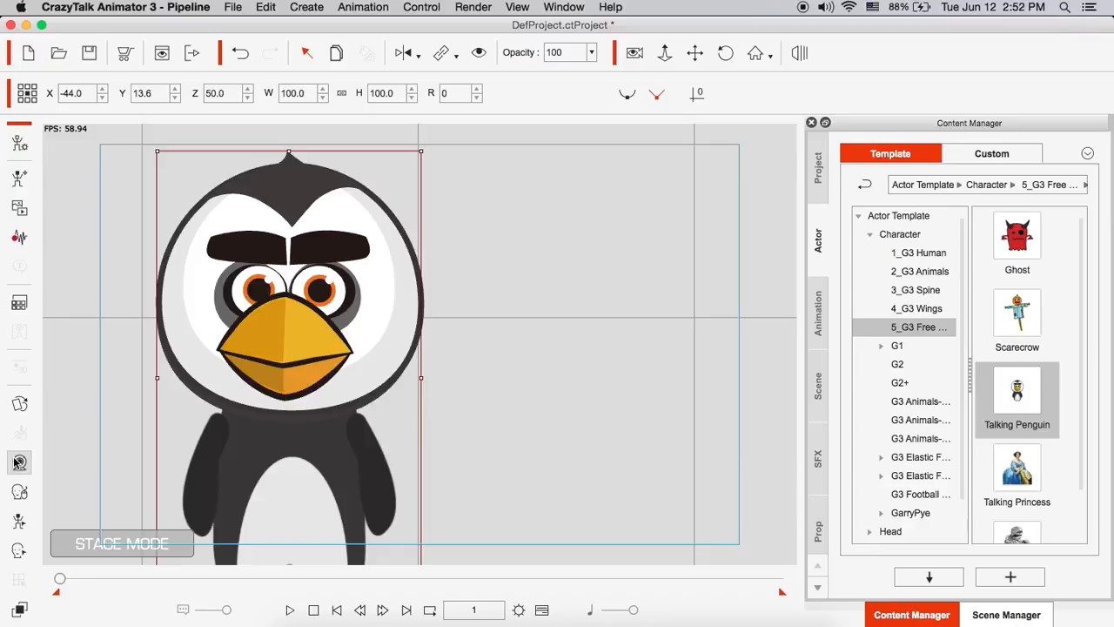
mouse_move(19, 463)
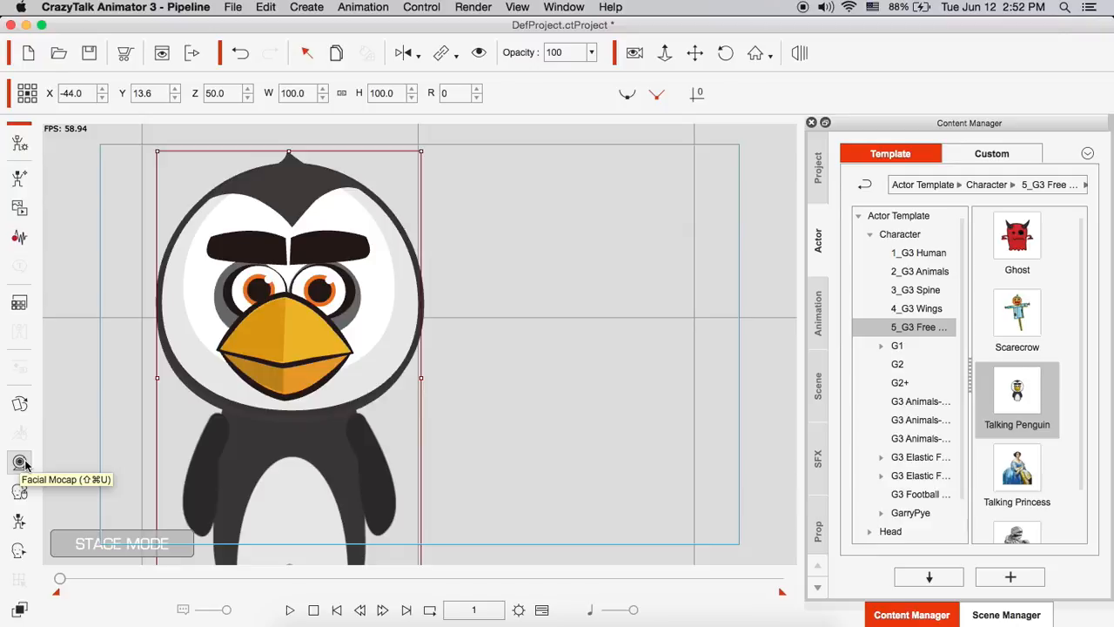
Bring up the Facial Mocap panel from the left toolbar
left_click(21, 463)
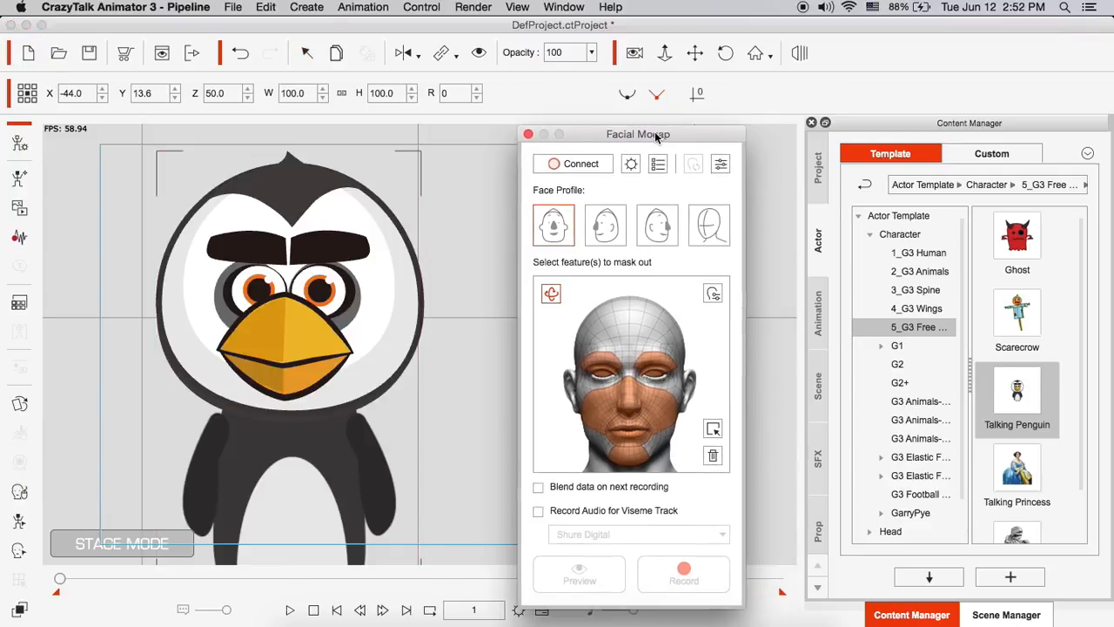
Attempt to connect Facial Mocap to the LIVE Face phone app, which fails
left_click(571, 163)
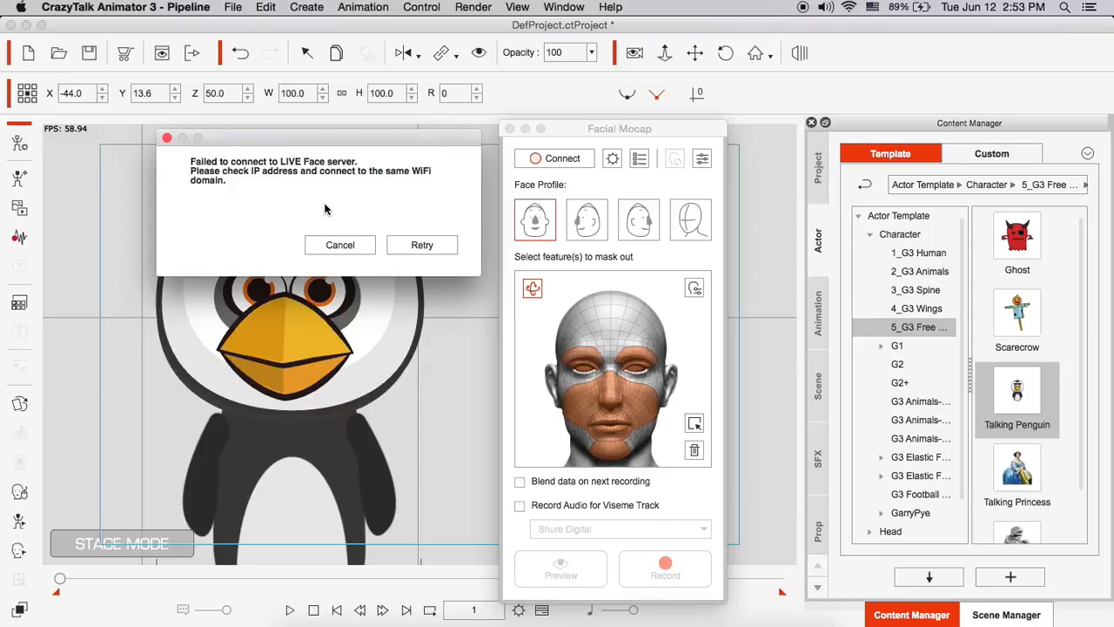
mouse_move(317, 214)
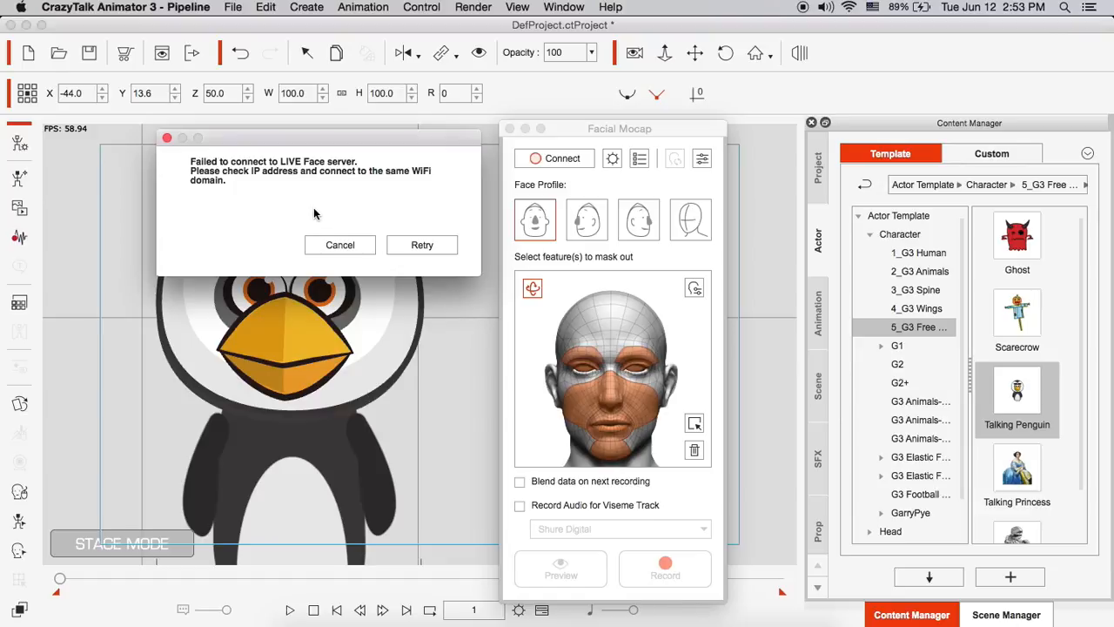
mouse_move(219, 181)
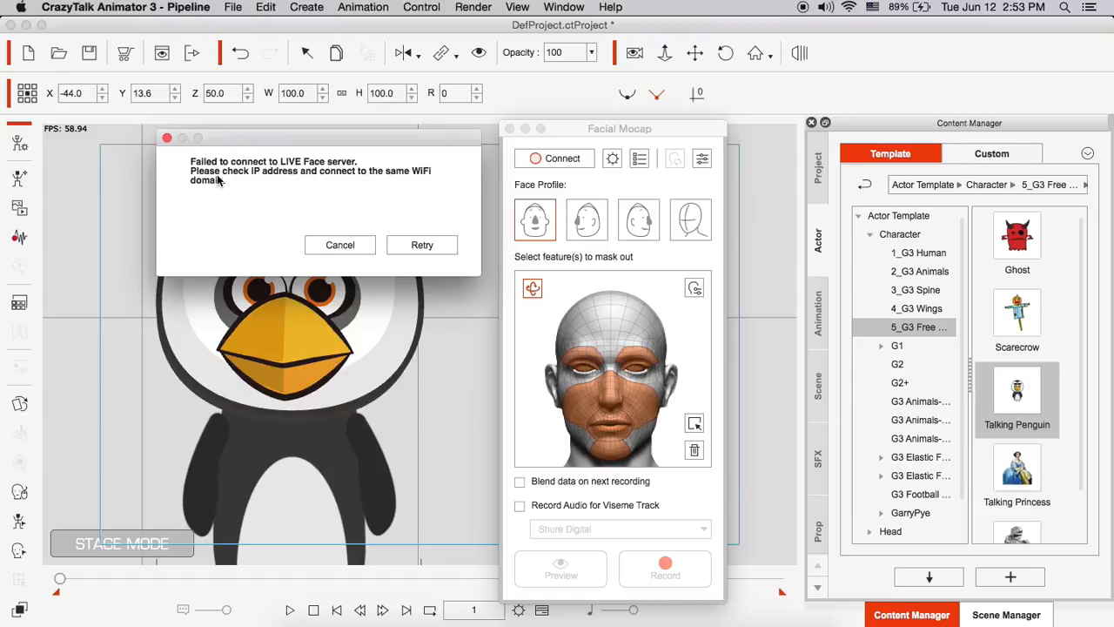
mouse_move(292, 179)
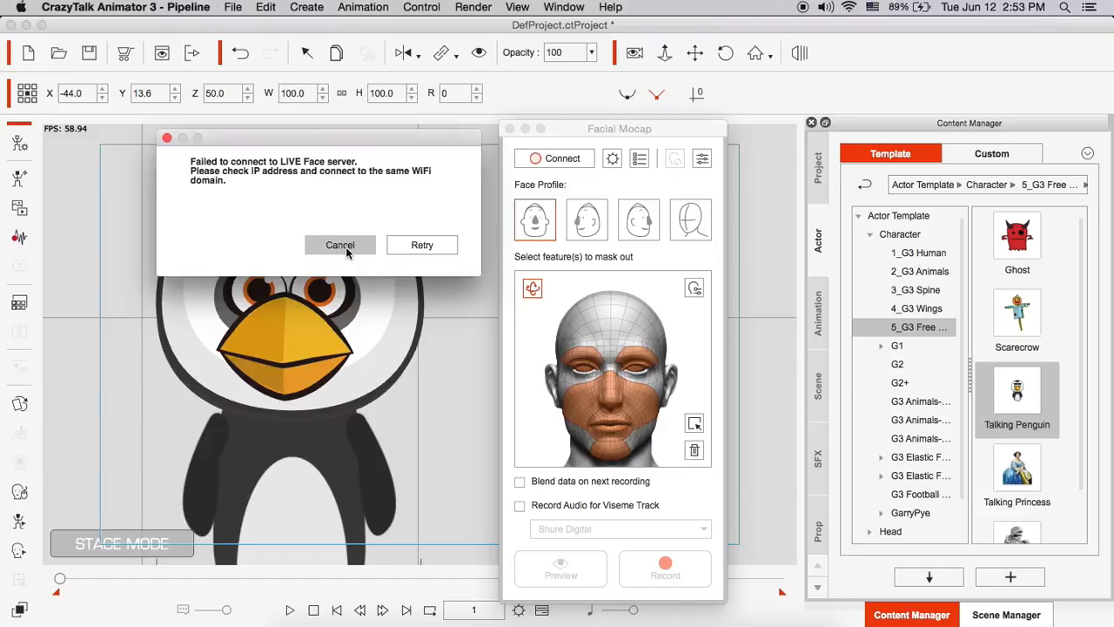
Dismiss the connection failure warning and move the Facial Mocap panel left
left_click(340, 244)
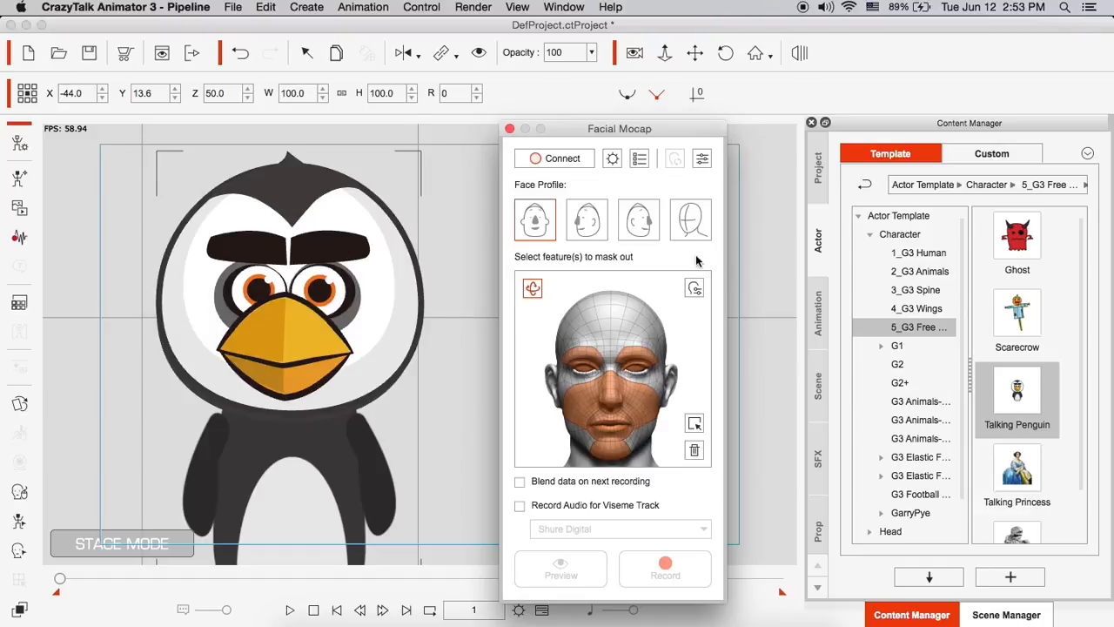
left_click_drag(620, 129, 599, 120)
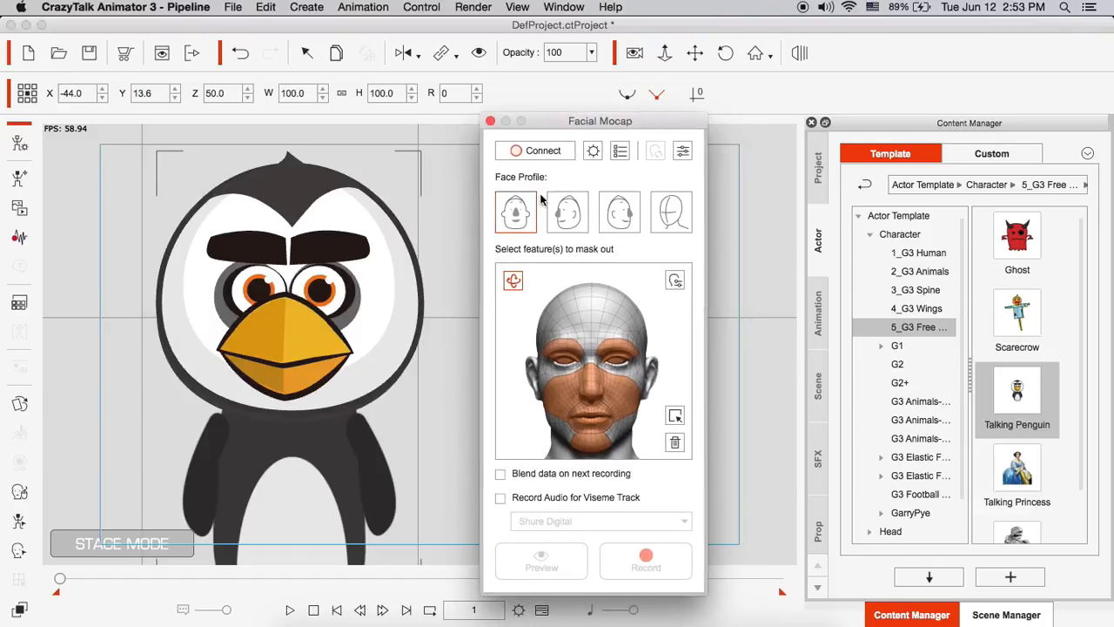
mouse_move(566, 268)
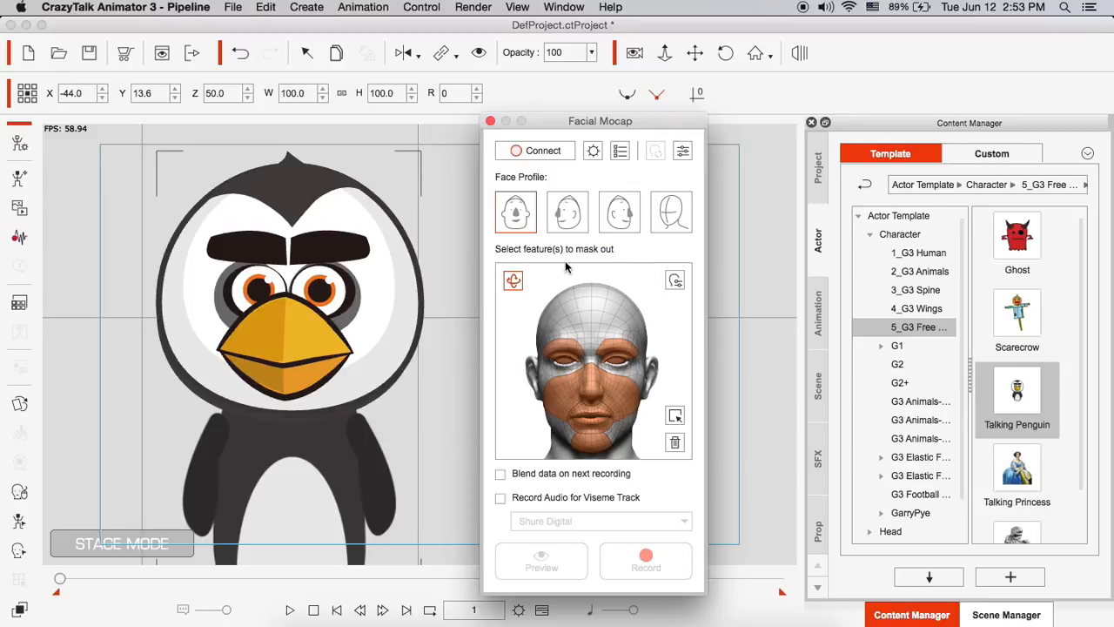
mouse_move(640, 578)
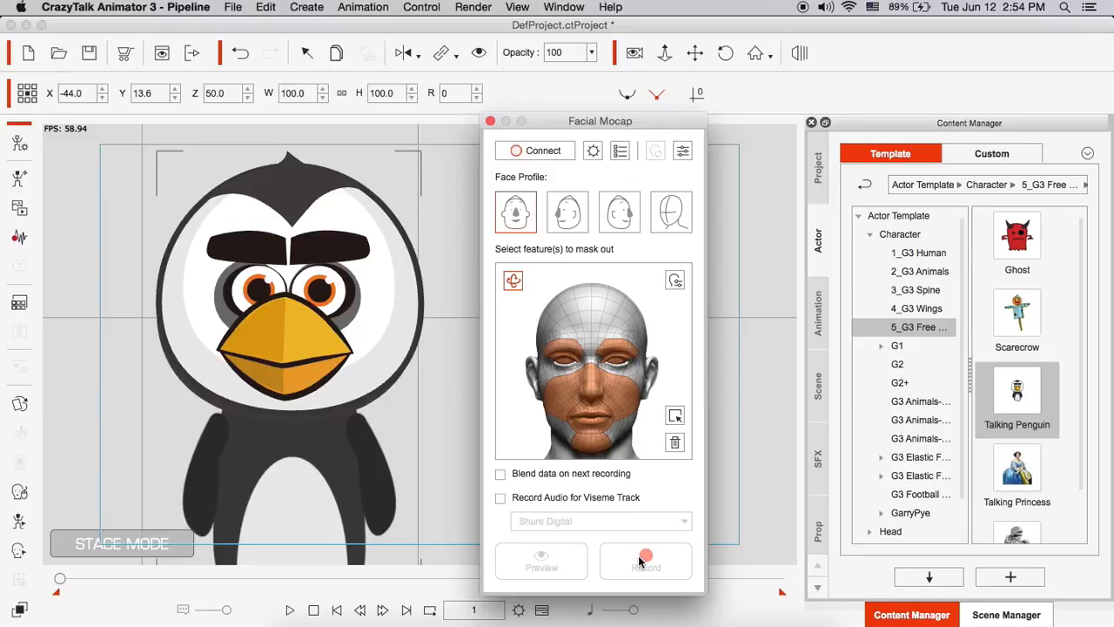
mouse_move(646, 559)
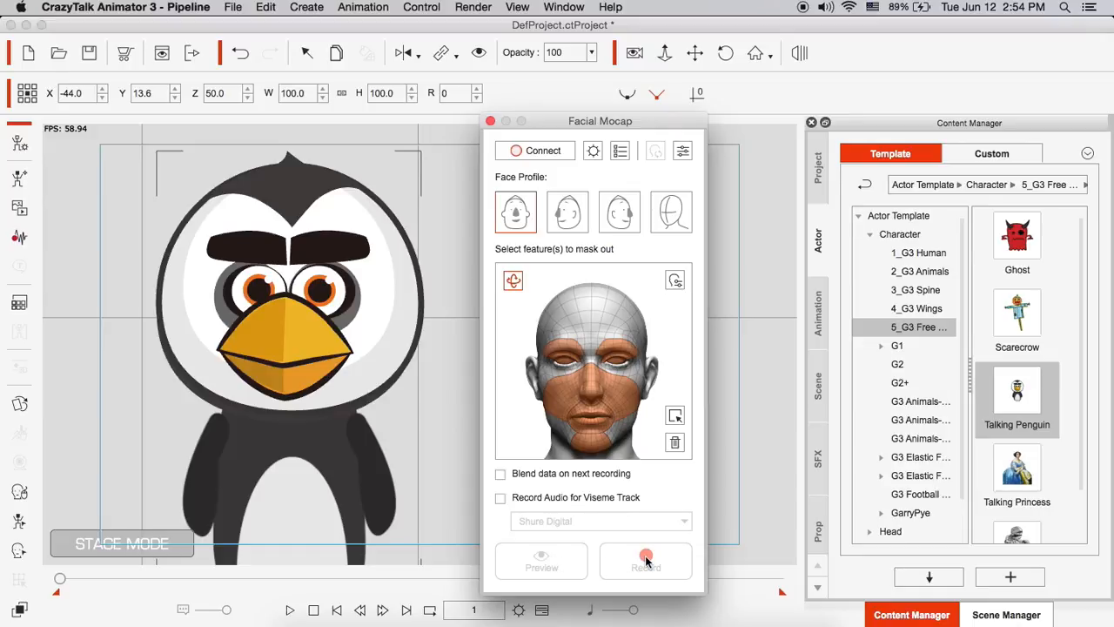
mouse_move(608, 537)
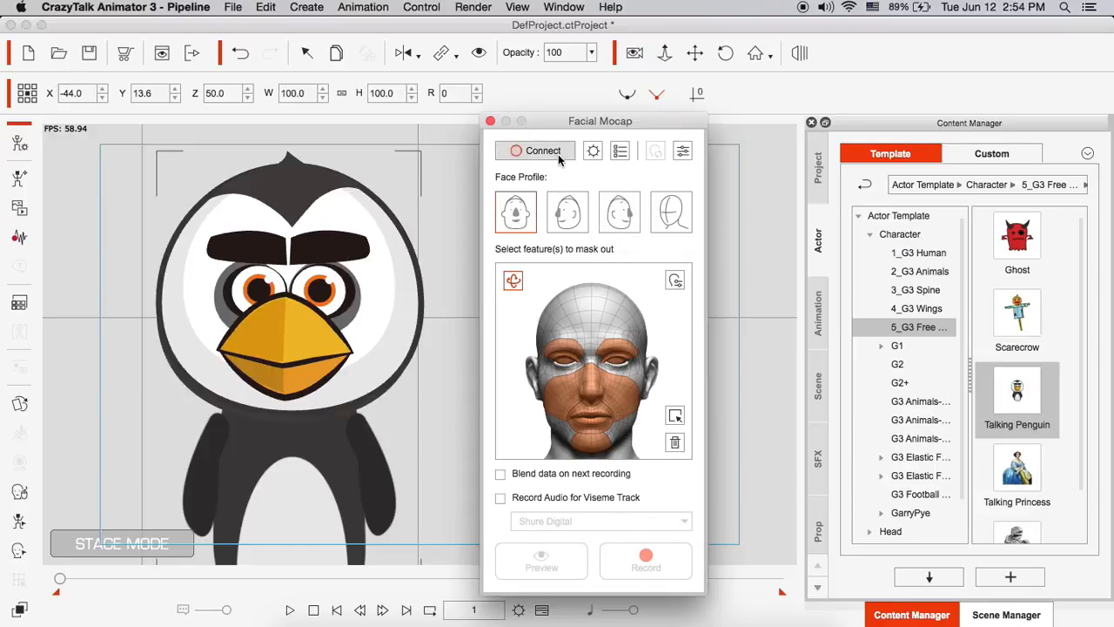
mouse_move(543, 149)
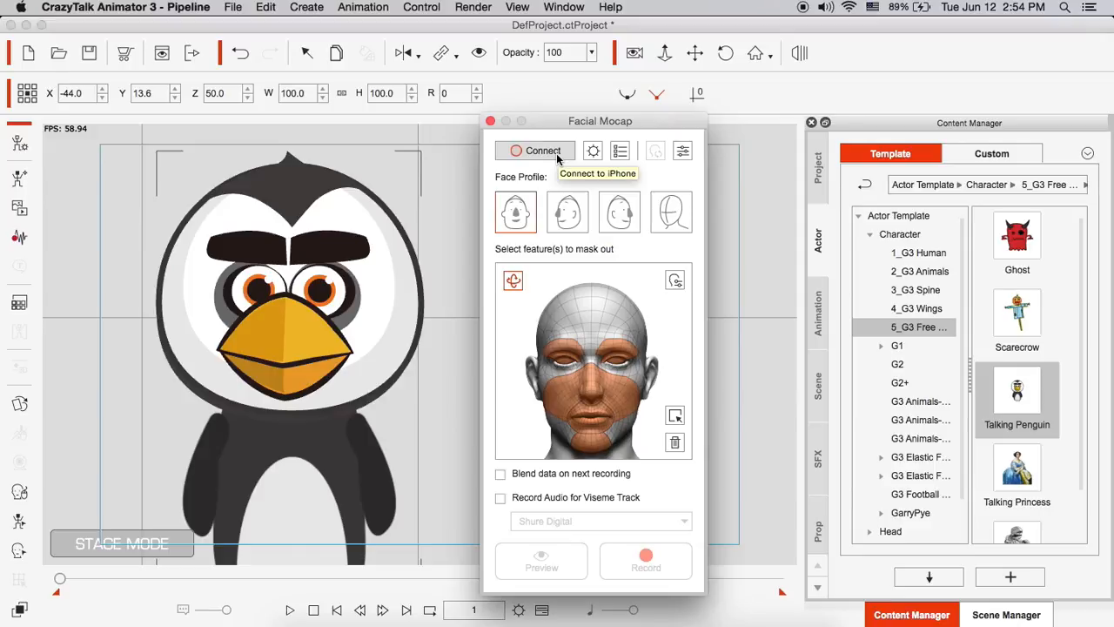
mouse_move(686, 126)
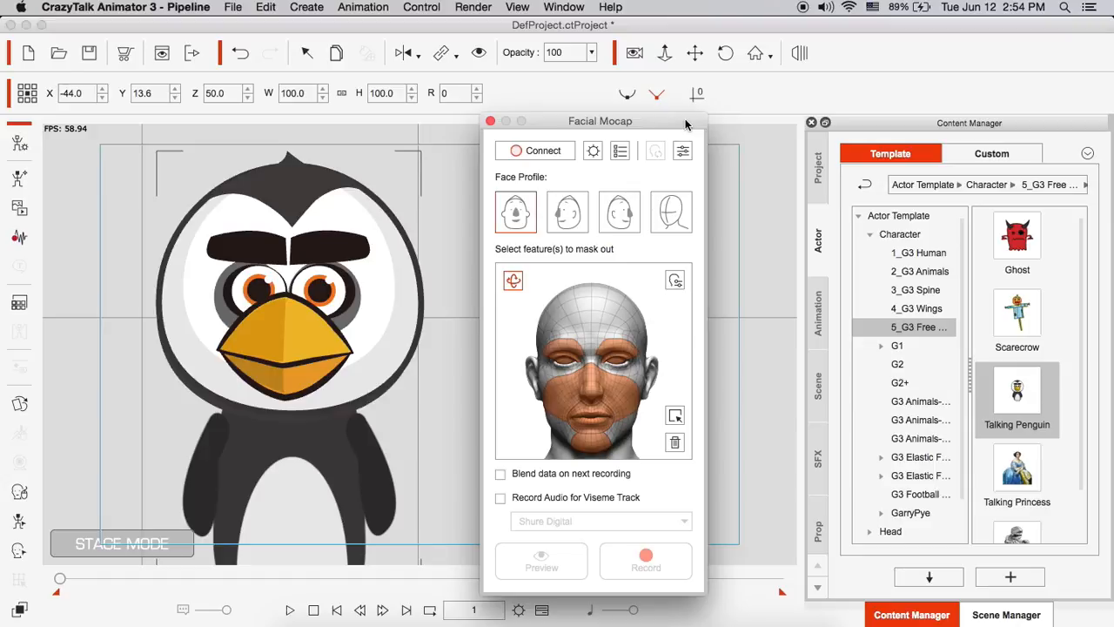
mouse_move(850, 7)
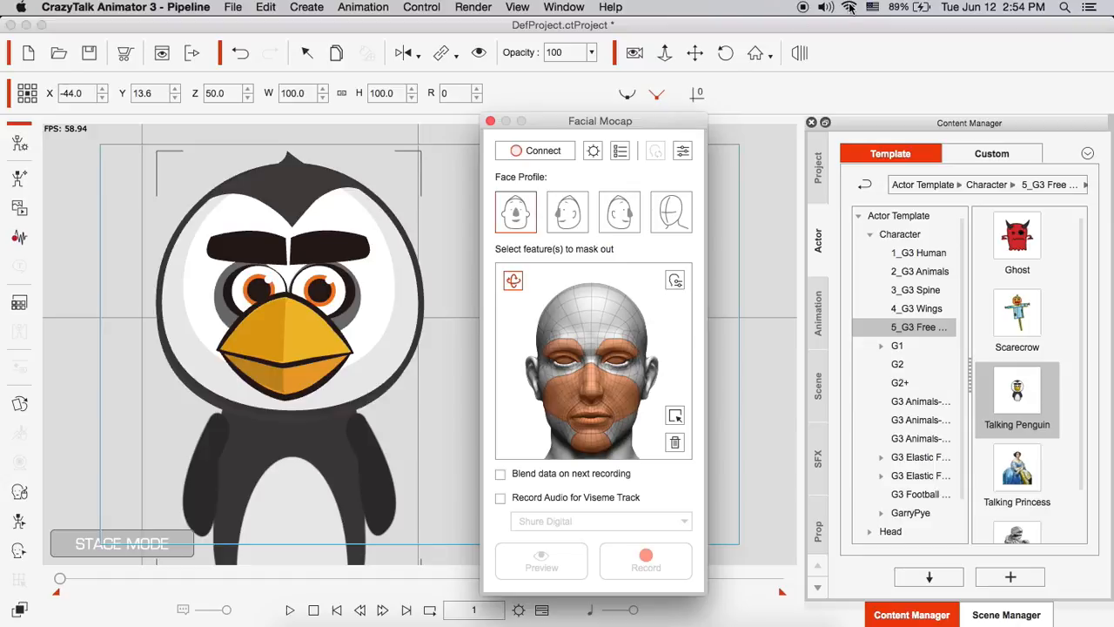
left_click(850, 7)
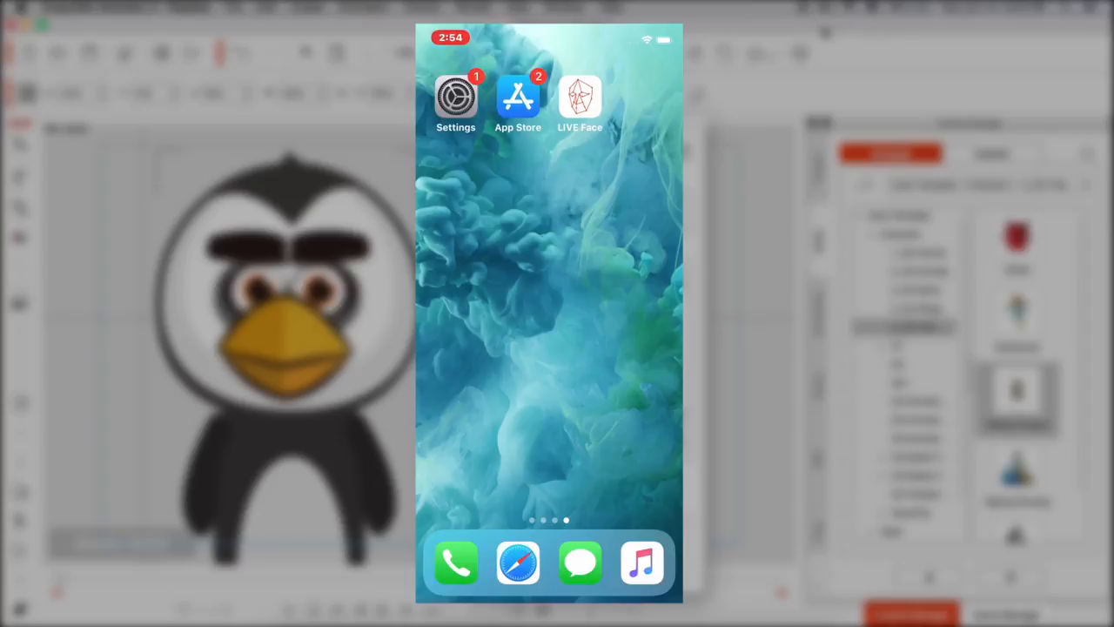
Check the iPhone's Wi-Fi network in Settings and launch LIVE Face to show its IP
left_click(456, 98)
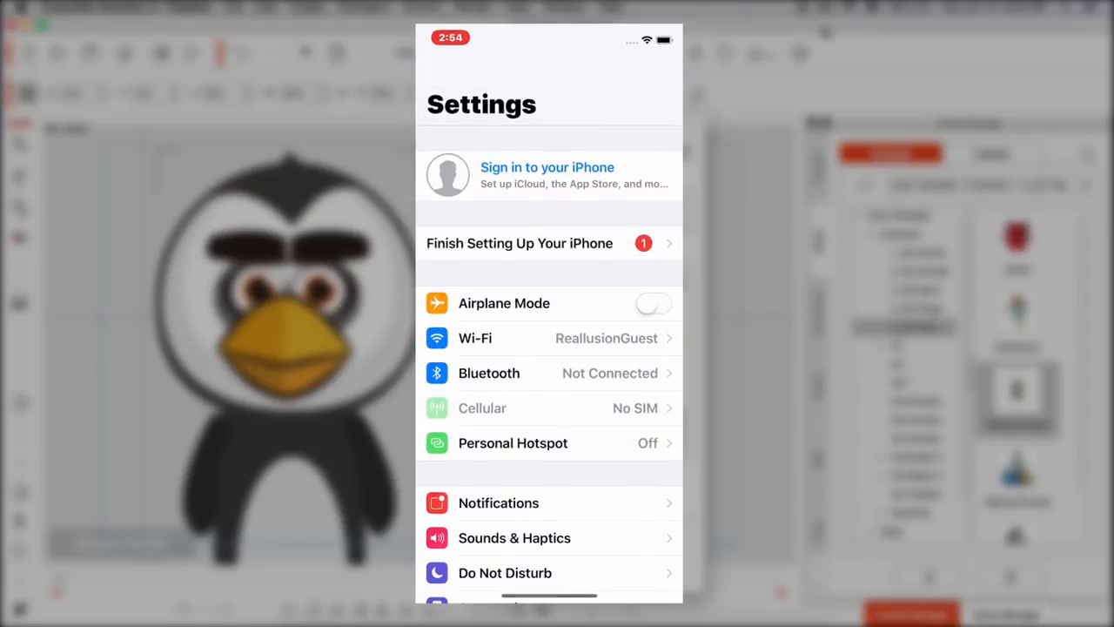
left_click(474, 338)
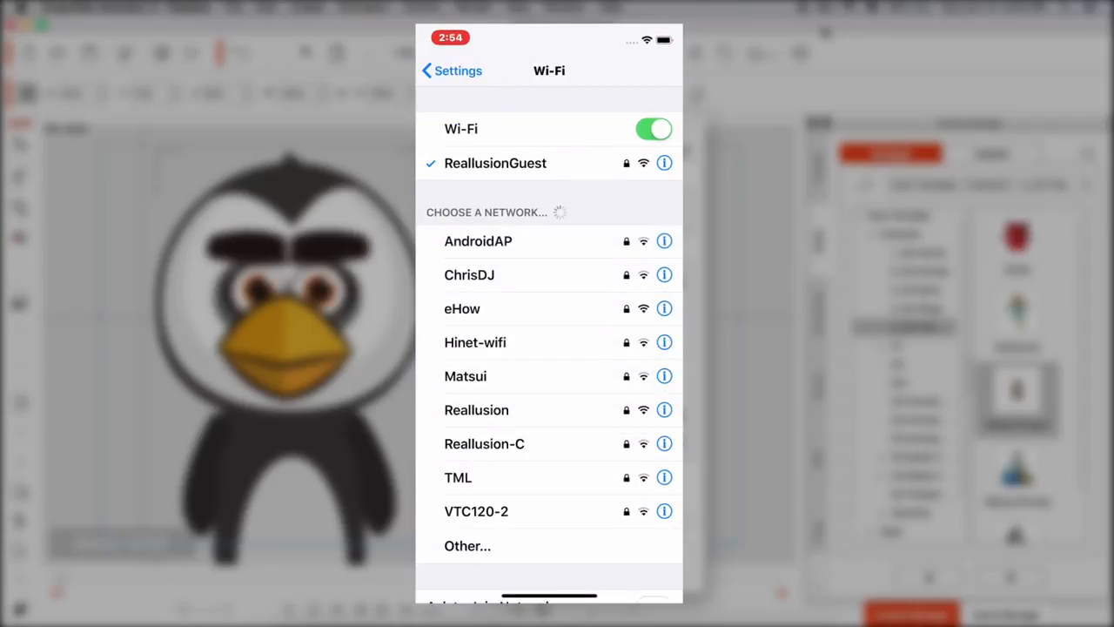
left_click(452, 70)
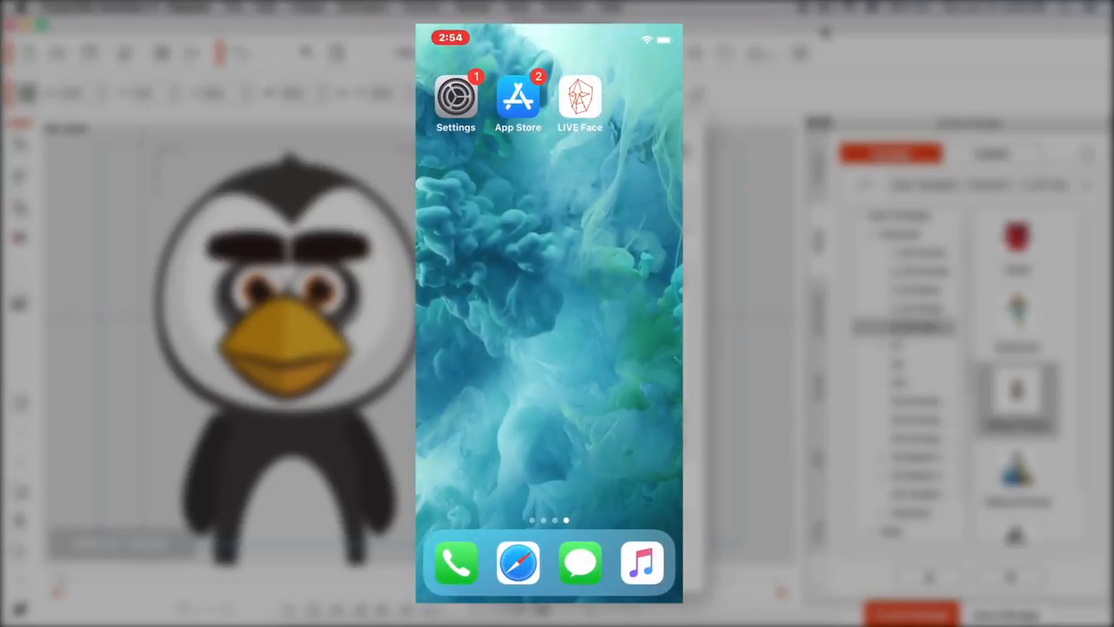
left_click(579, 96)
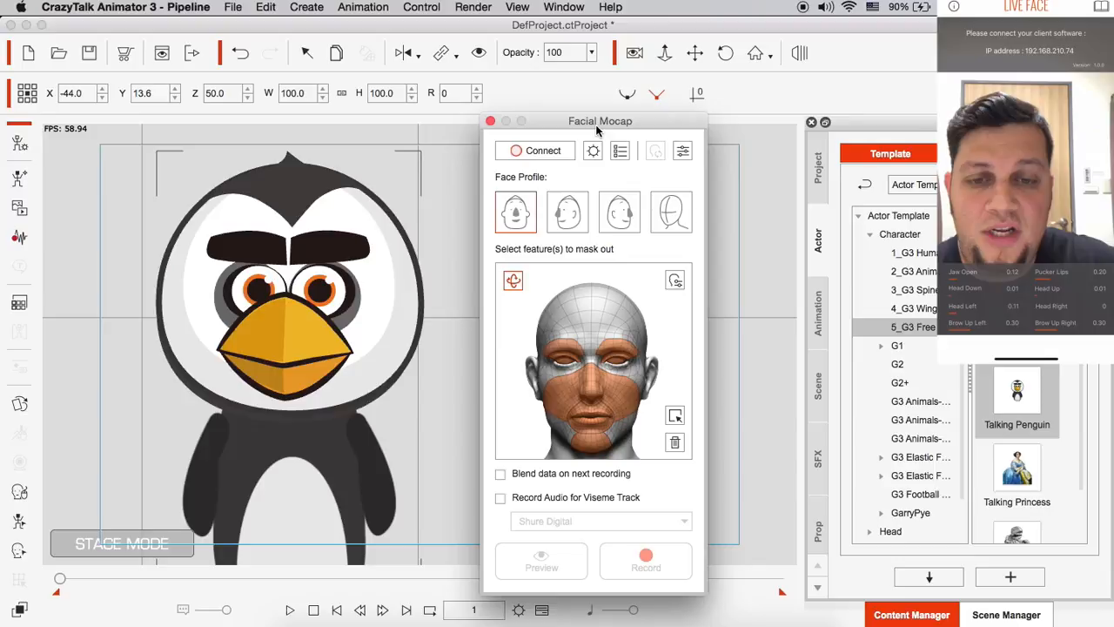
mouse_move(593, 150)
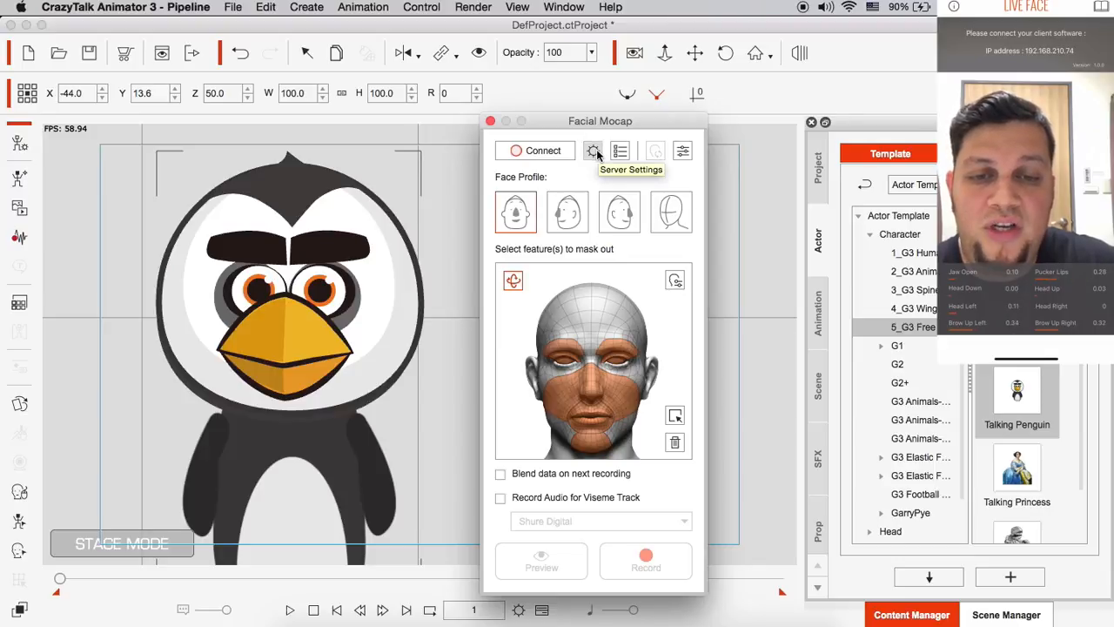
Set the Facial Mocap server IP to the iPhone's address 192.168.210.74
left_click(592, 149)
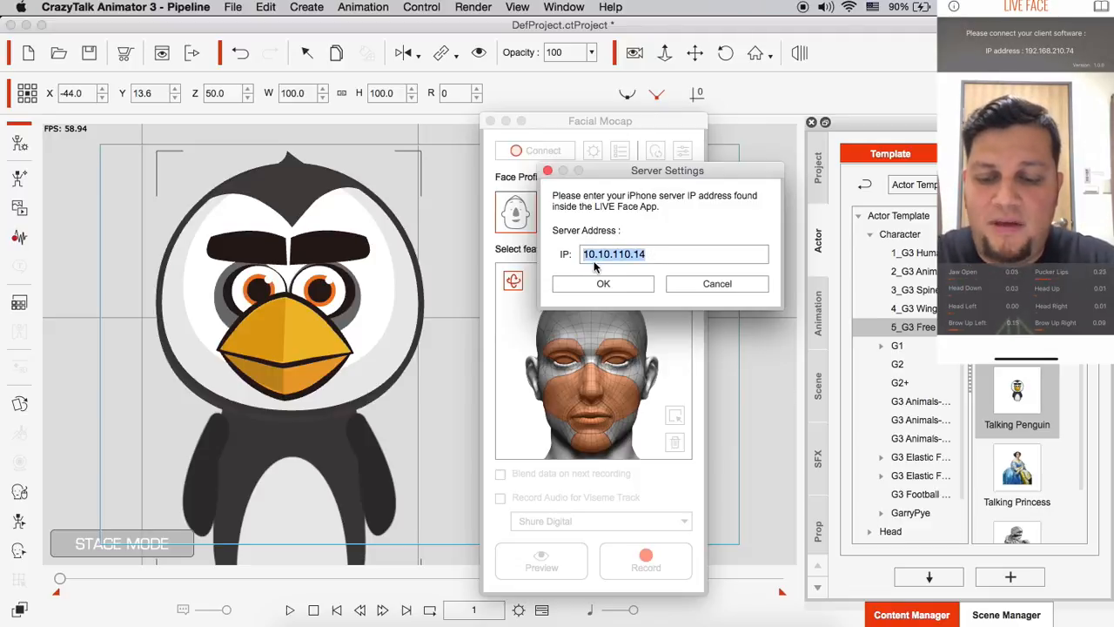
type("192.168")
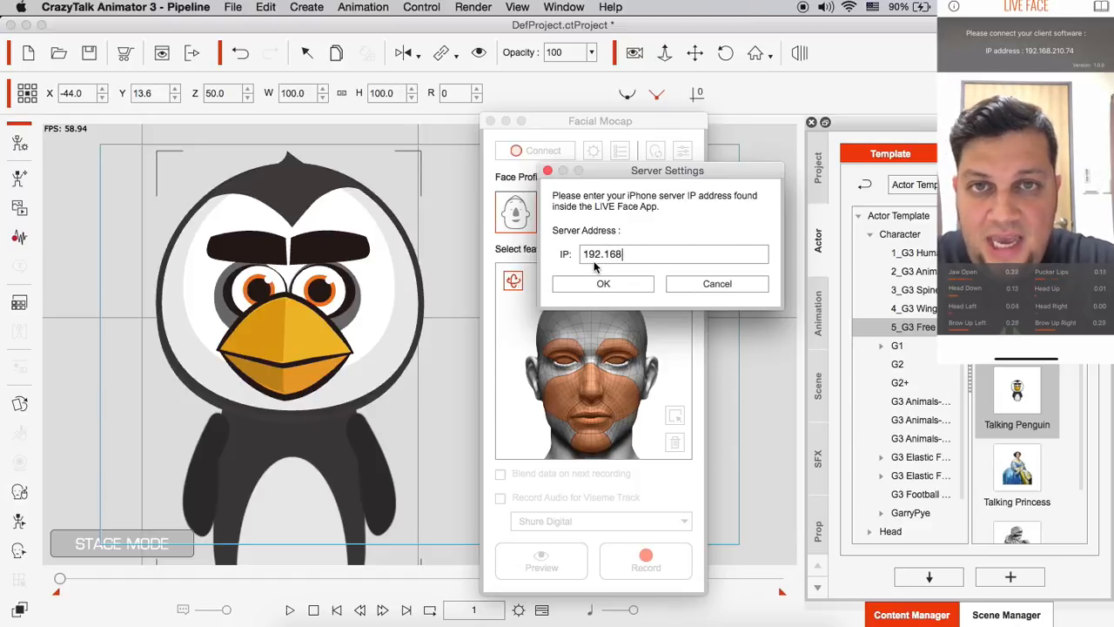
type(".210")
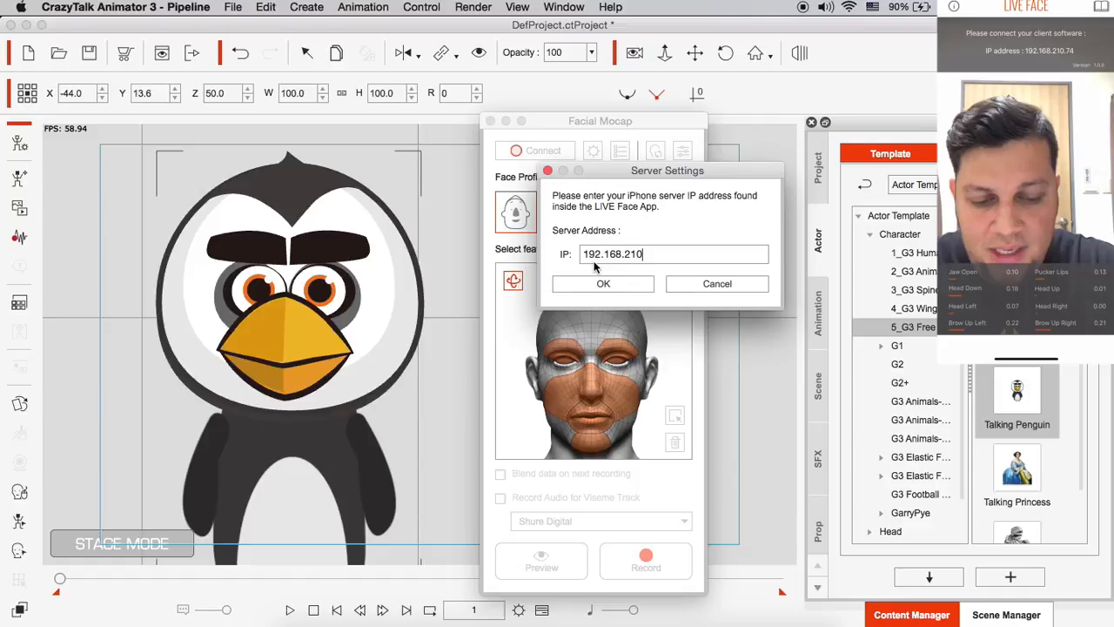
type(".74")
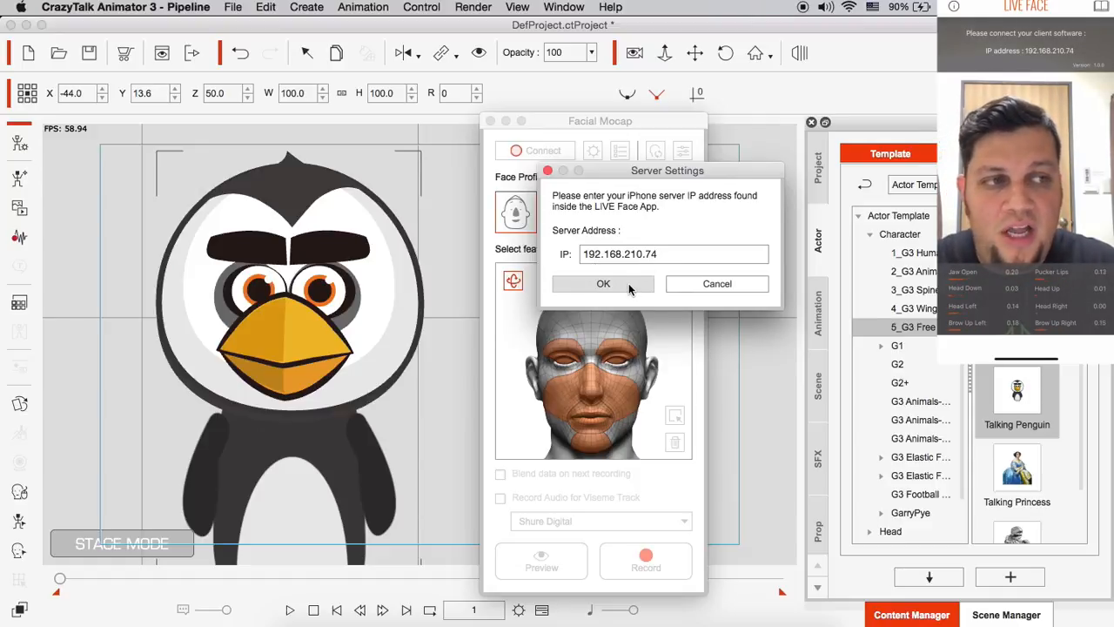
left_click(602, 282)
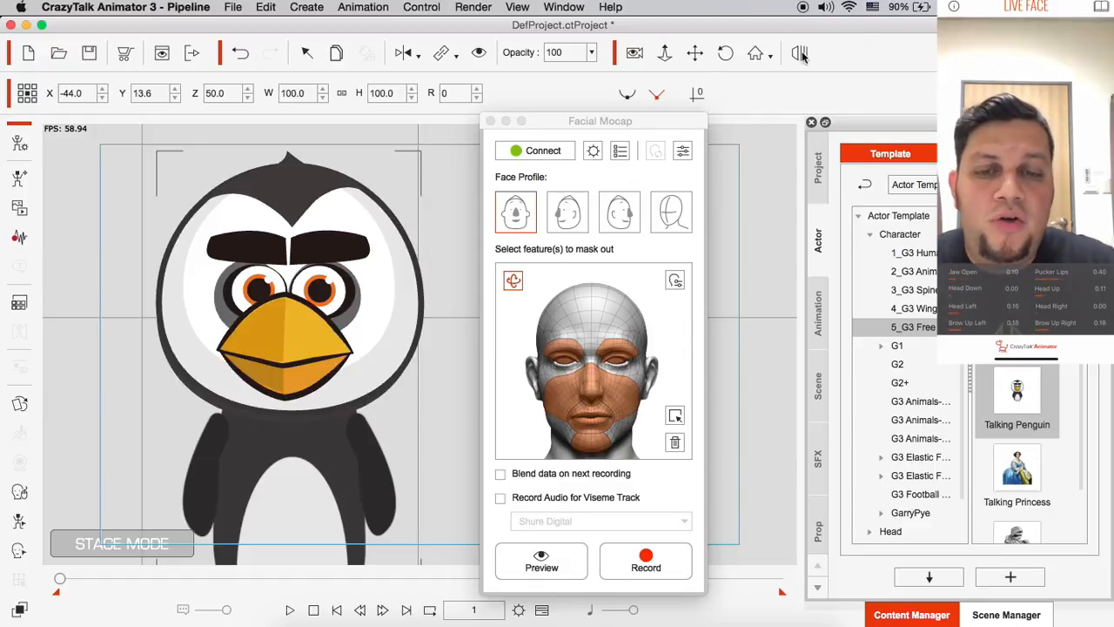
Move the connected Facial Mocap panel aside to clear the penguin's face
left_click_drag(599, 122, 589, 121)
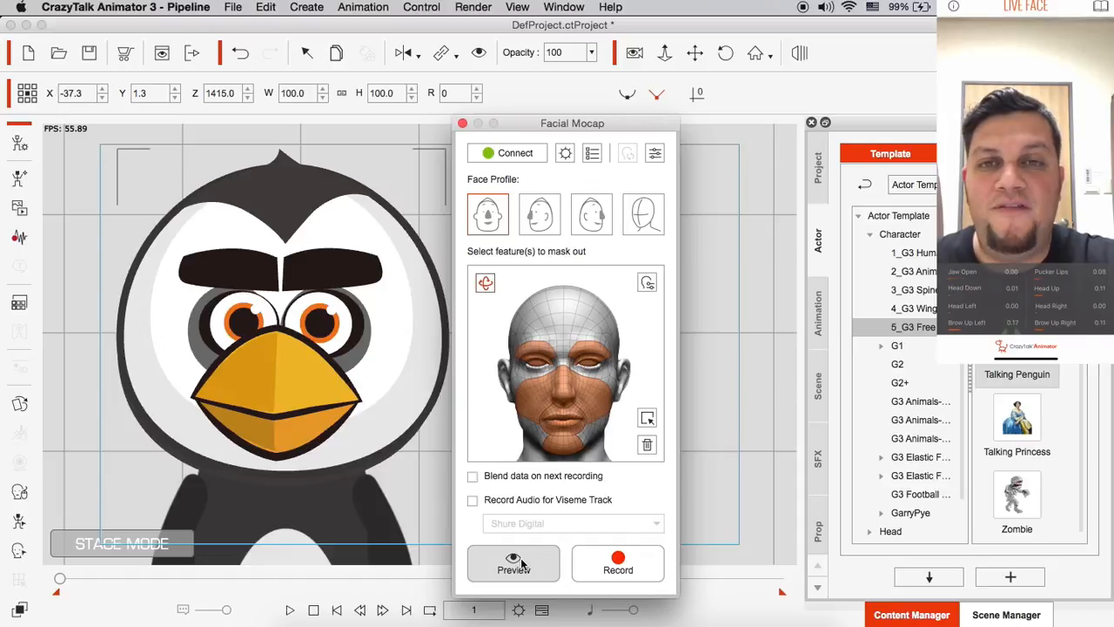
Start the live Facial Mocap preview so the penguin mirrors the performer's face
left_click(512, 564)
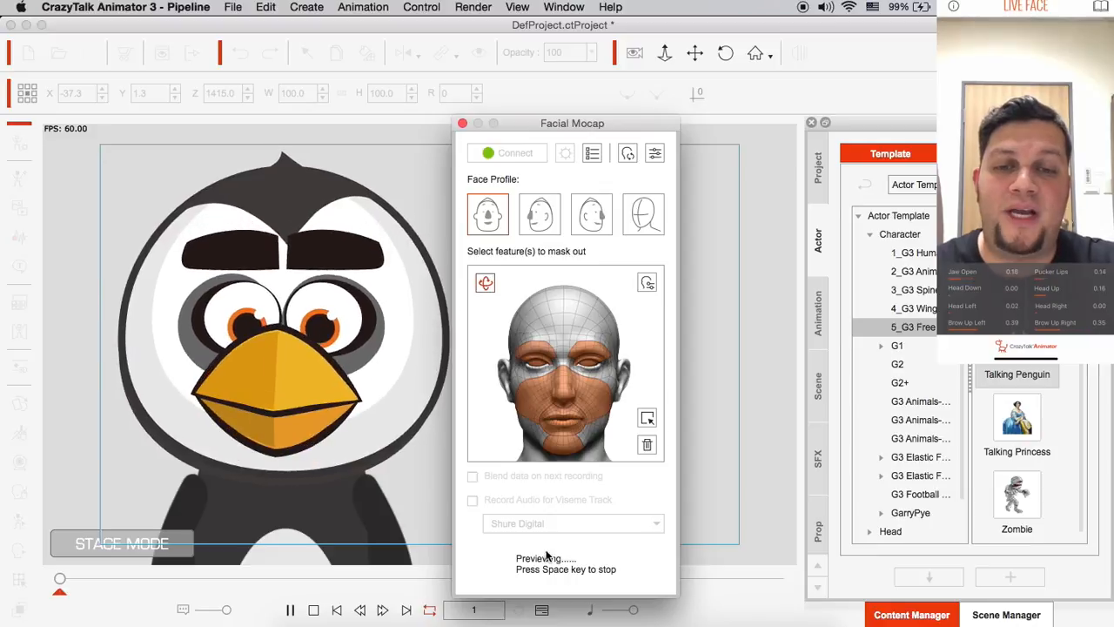
mouse_move(592, 154)
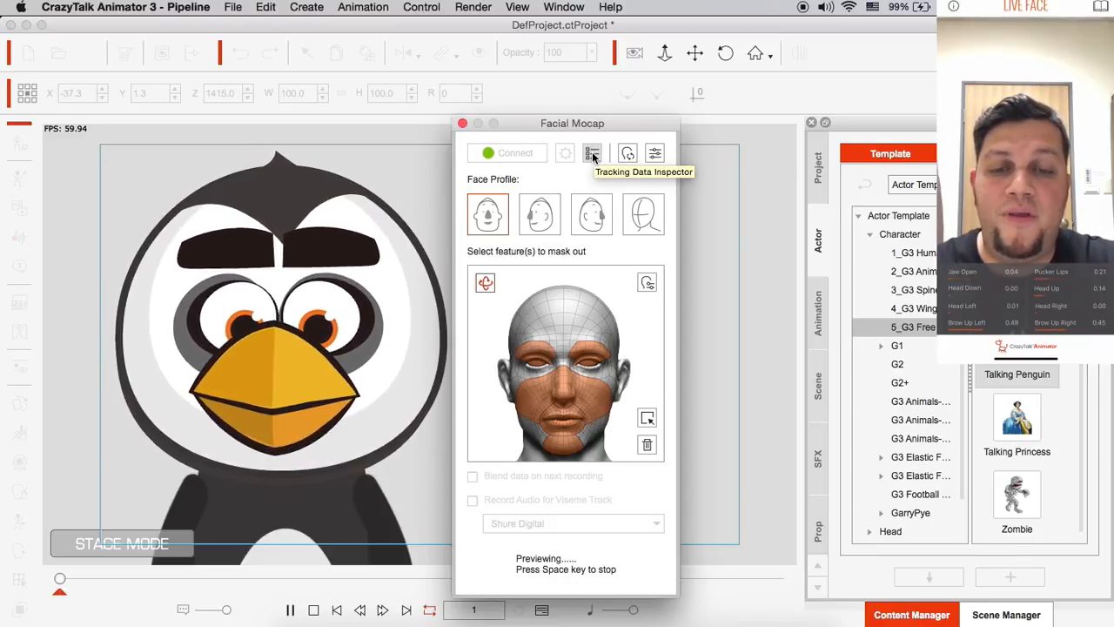
Inspect the live tracking values like eyeBlink_L and jawOpen, then set Zero Pose
left_click(591, 153)
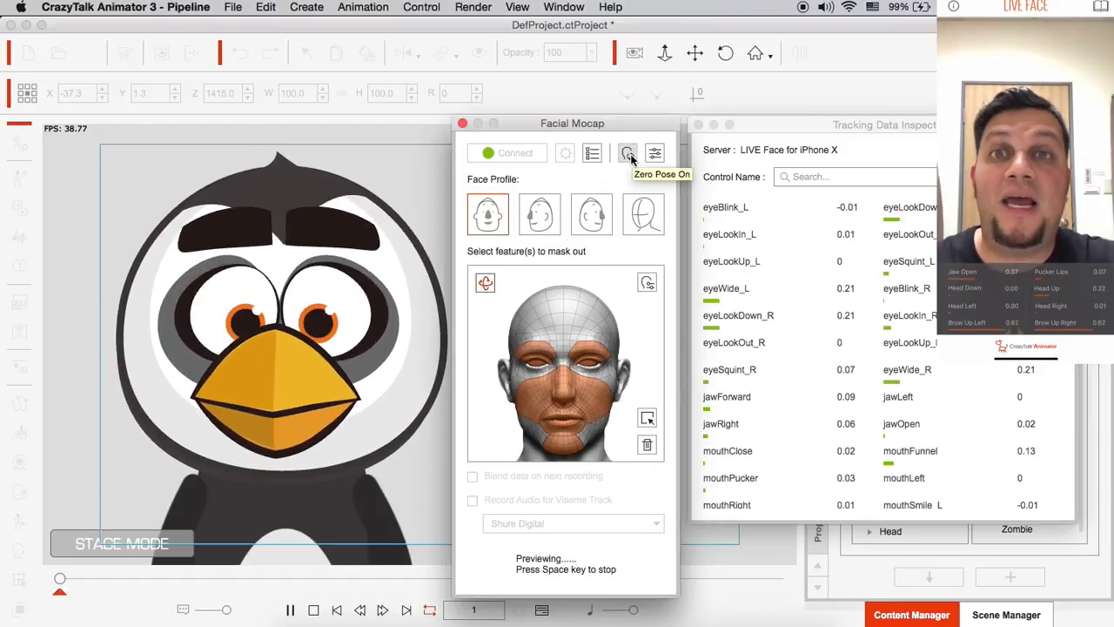
left_click(627, 153)
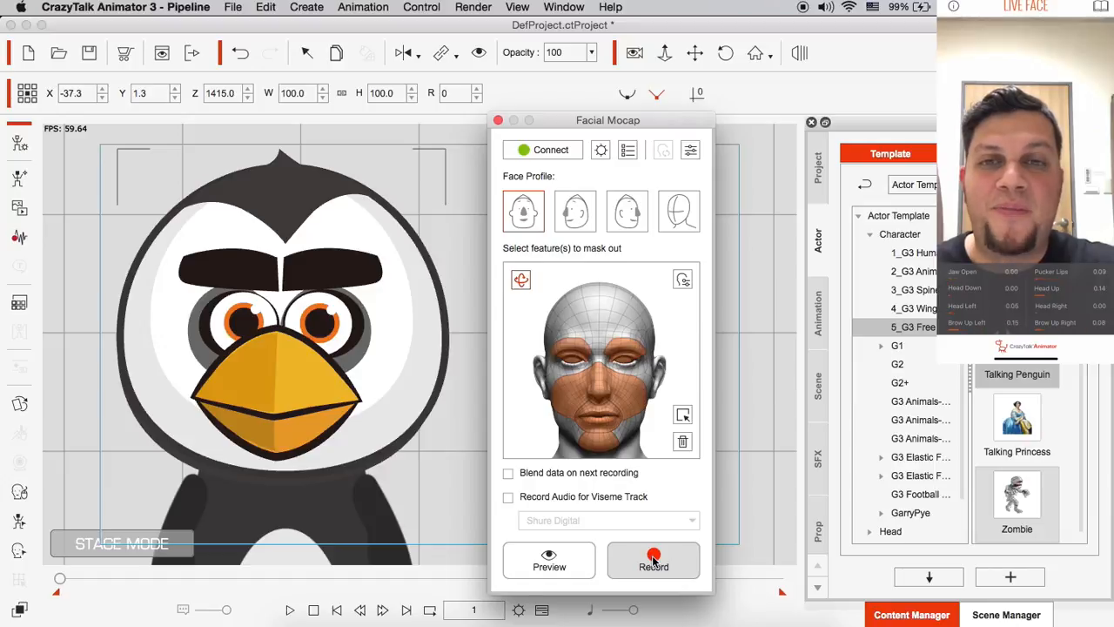
Record the facial performance onto the penguin as a roughly 1032-frame mocap clip
left_click(655, 561)
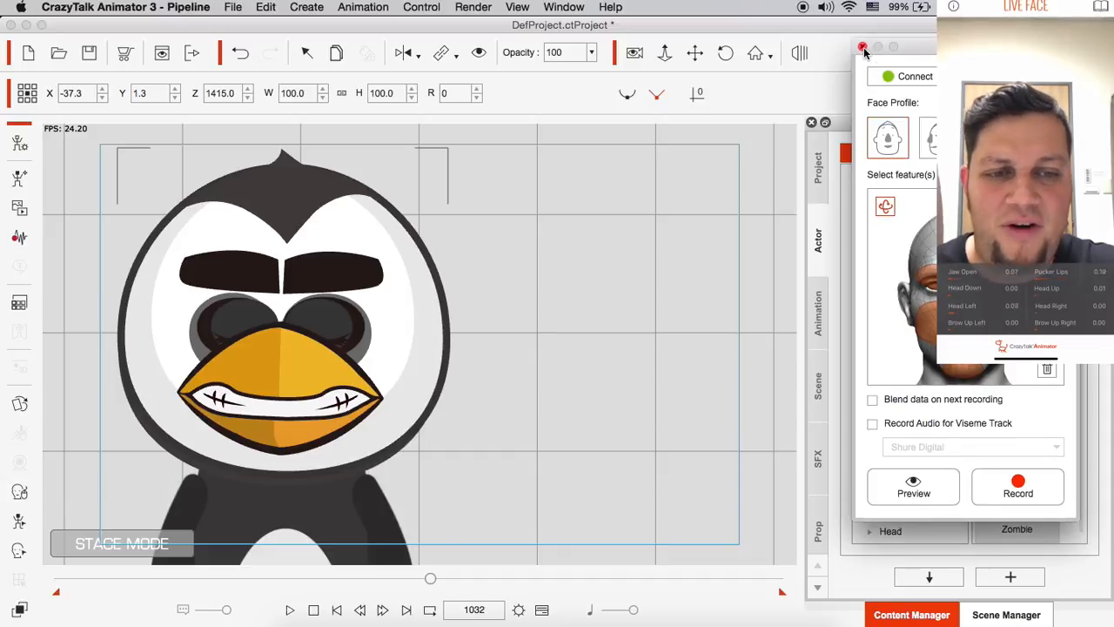
Close the Facial Mocap panel using its red close button
left_click(888, 76)
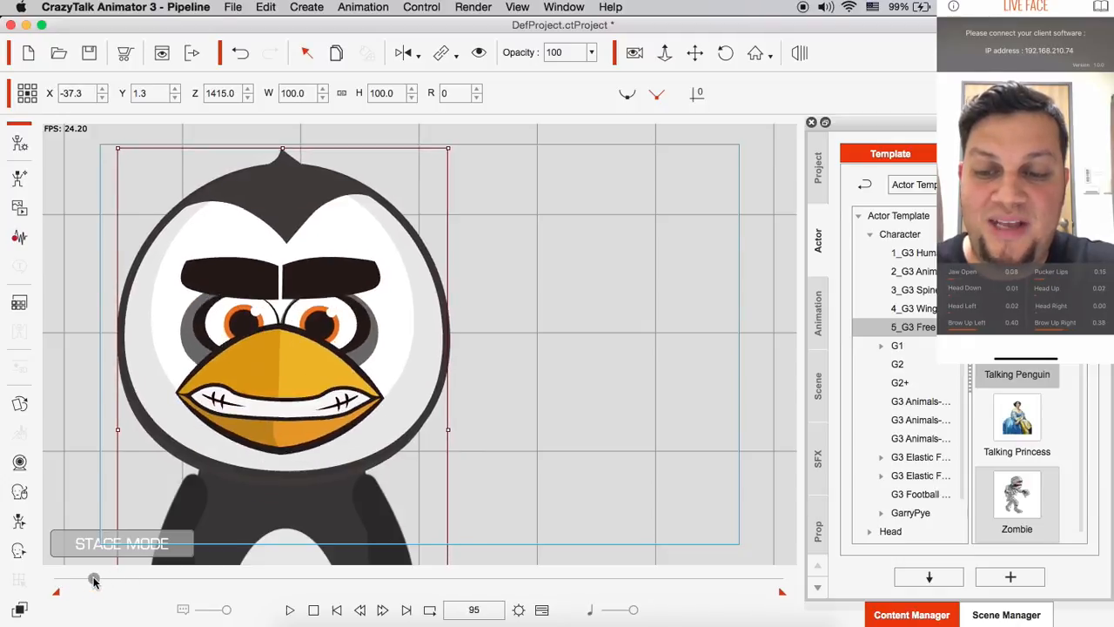
Scrub the playhead from frame 95 to frame 245 to review the penguin's frowning expression
left_click_drag(94, 579, 148, 580)
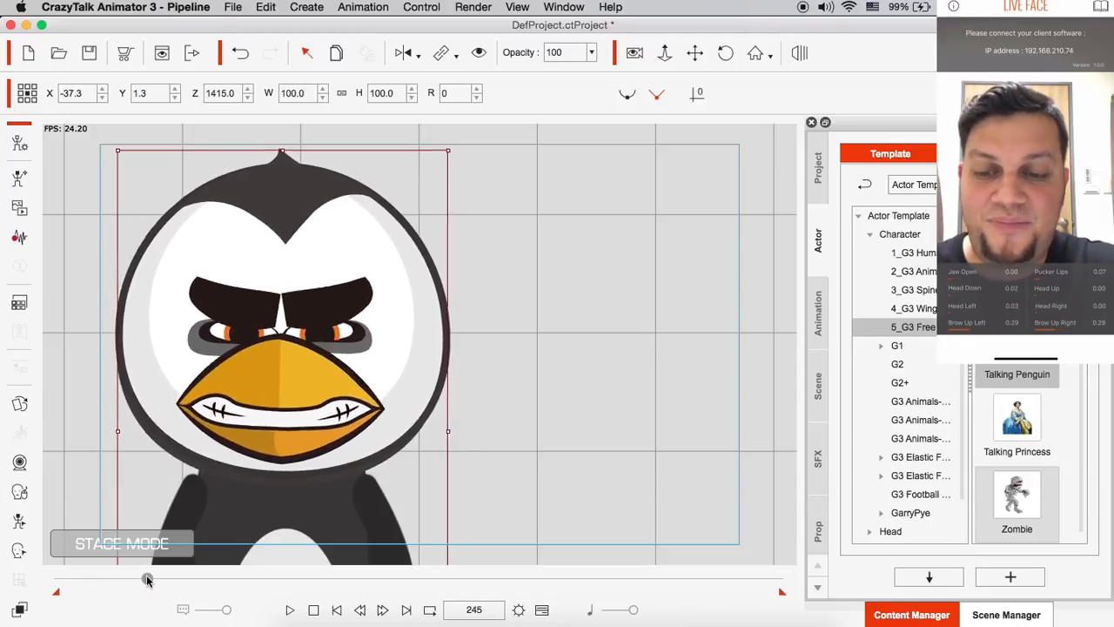
left_click_drag(148, 577, 188, 578)
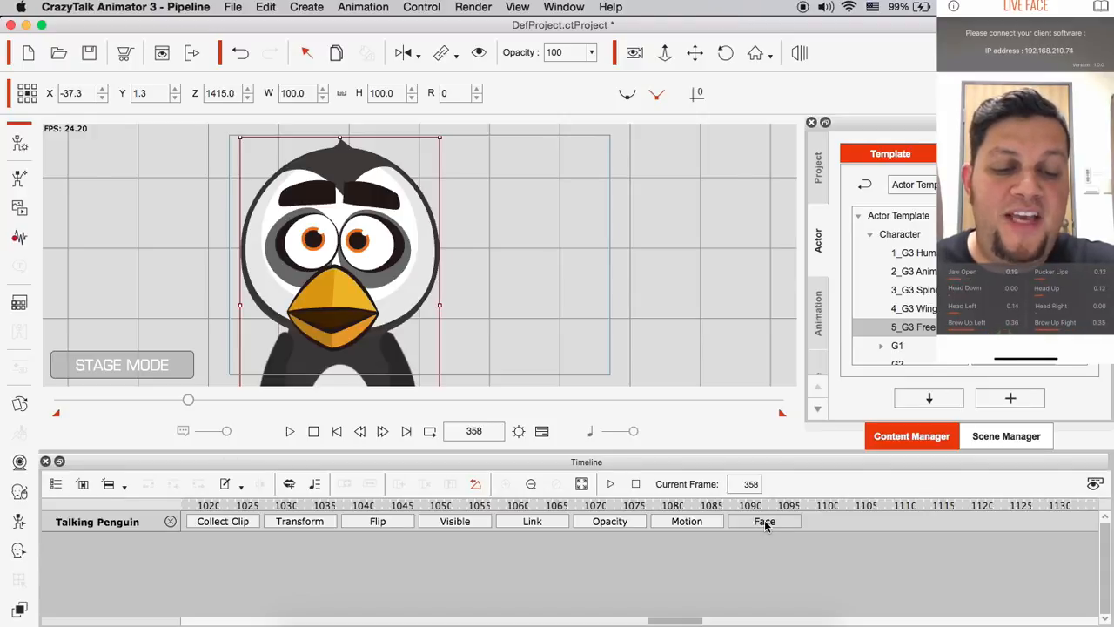
Expand the Talking Penguin's Face track and scroll the timeline back to the clip's start
left_click(764, 521)
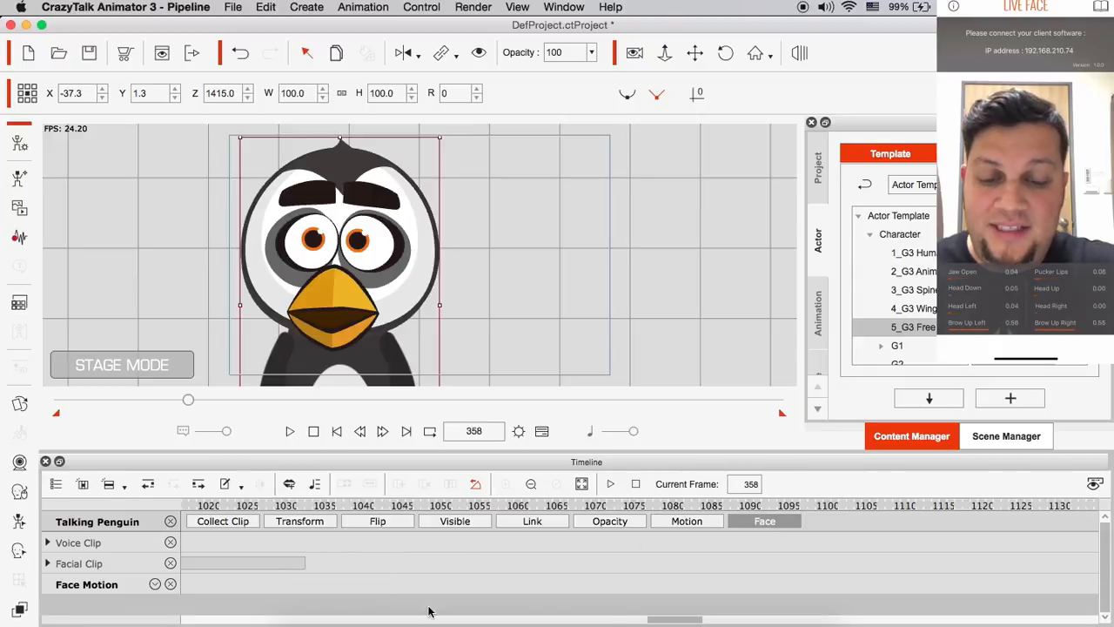
left_click_drag(675, 620, 620, 619)
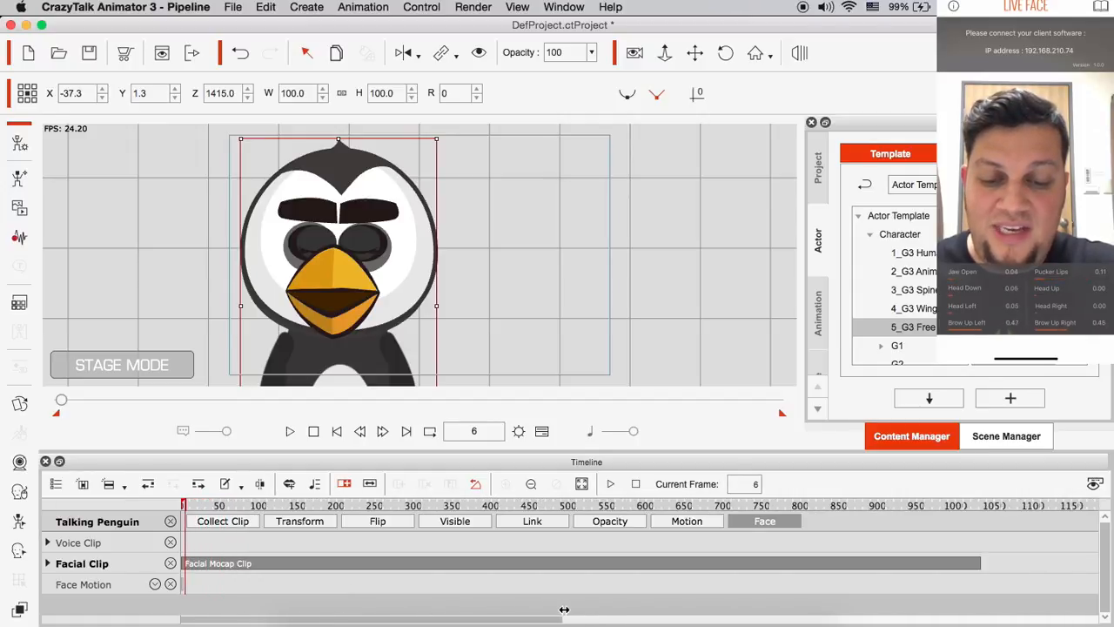
Play and pause the Facial Mocap Clip, then show its context menu with Break and Reset Speed options
left_click(504, 484)
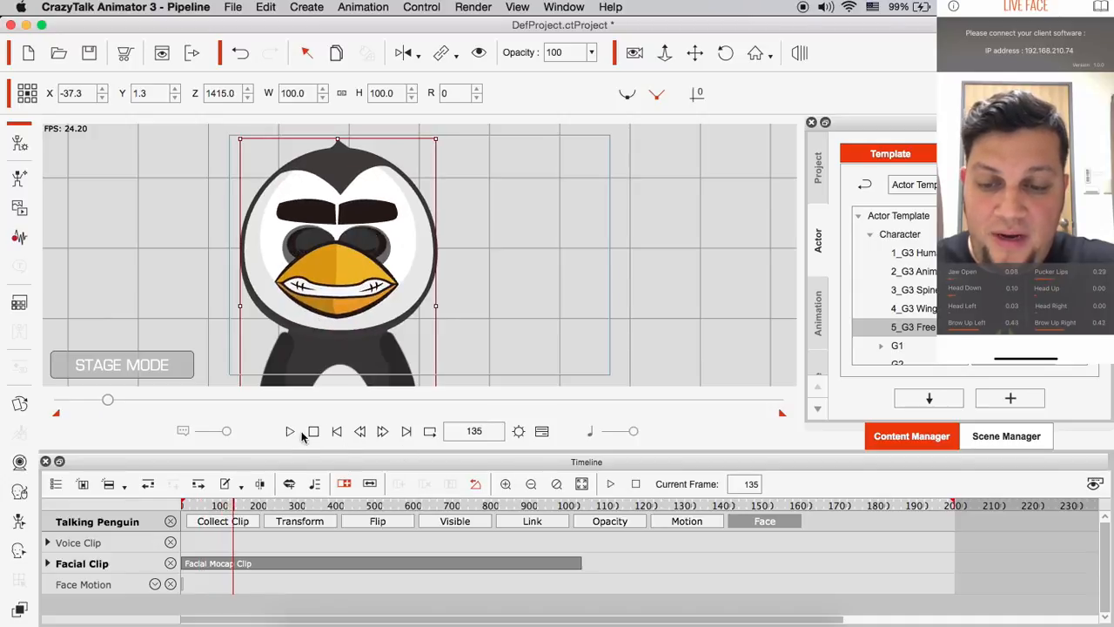
left_click(289, 432)
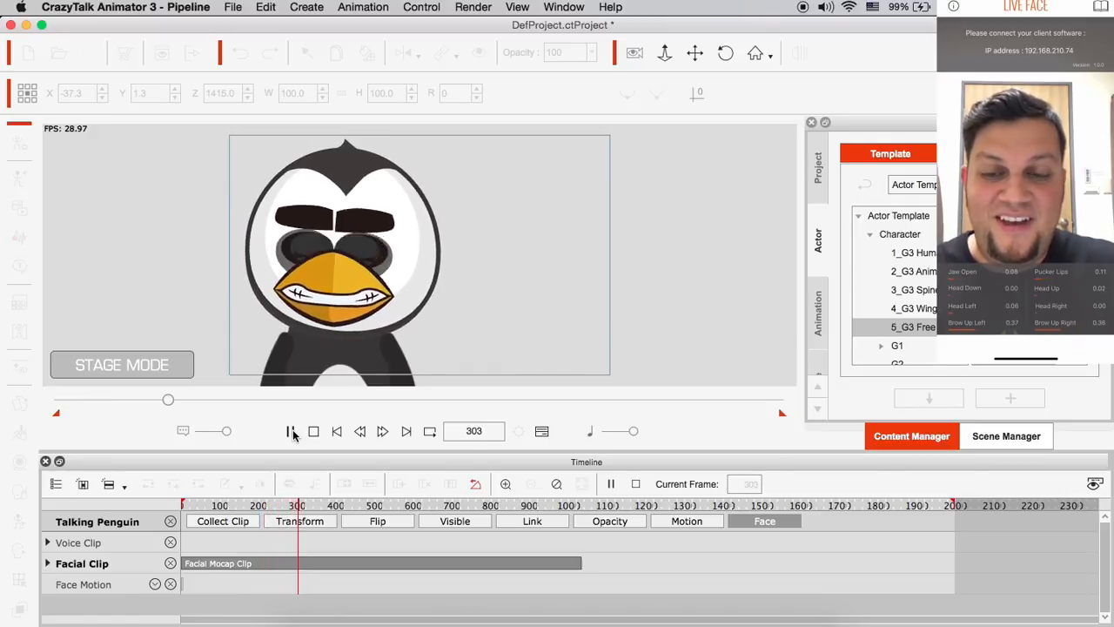
left_click(293, 432)
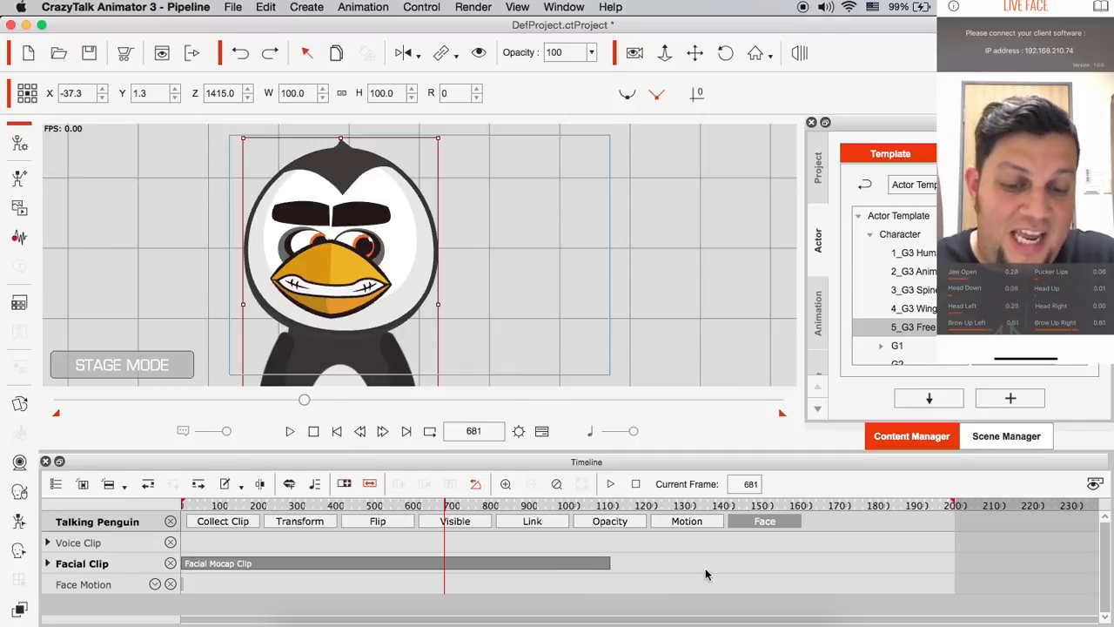
right_click(533, 564)
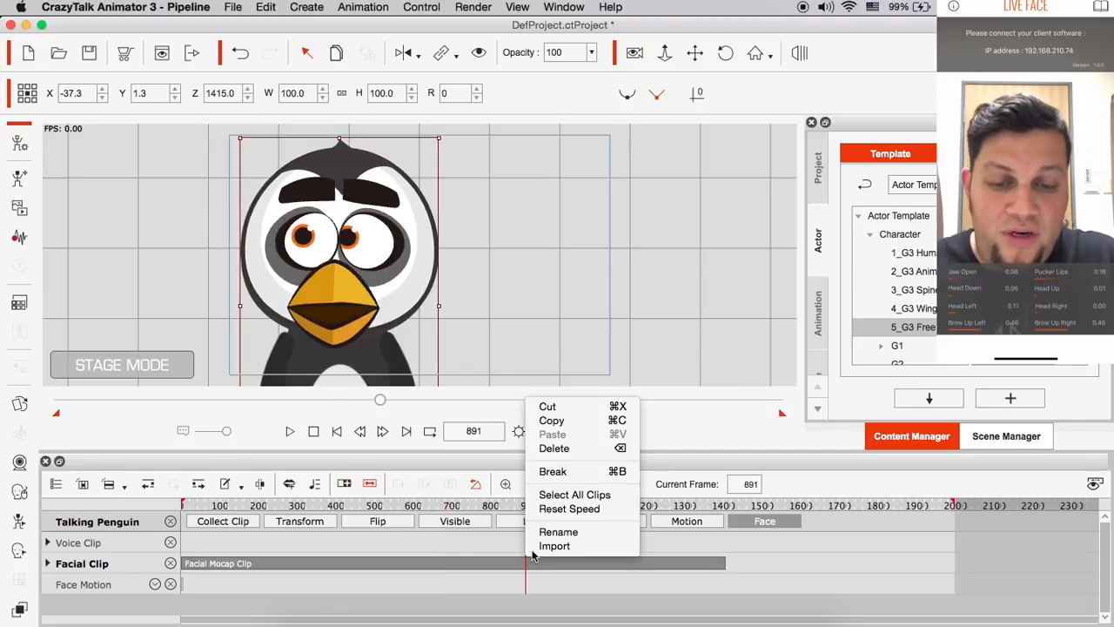